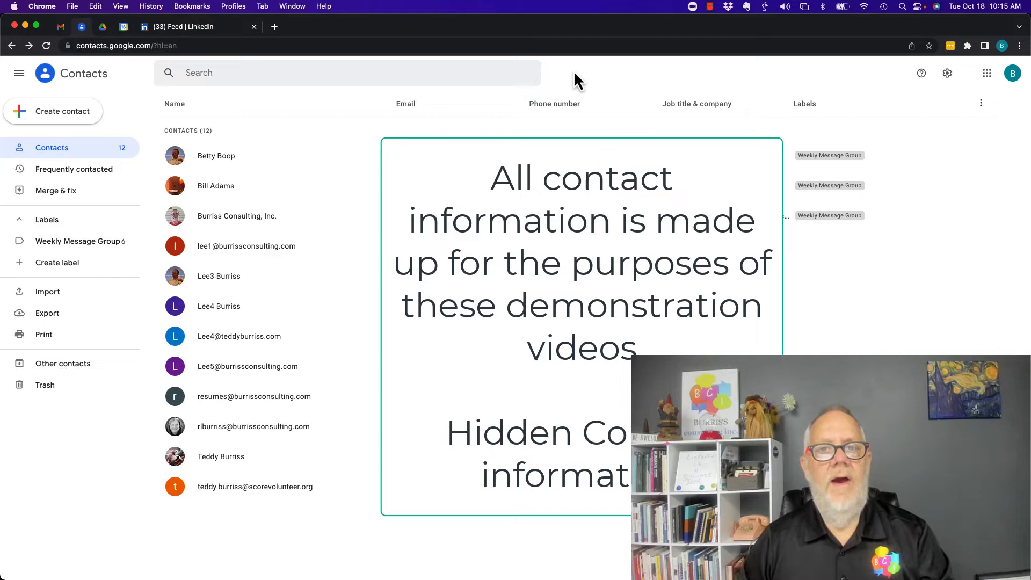
{"action": "mouse_move", "coordinate": [64, 240]}
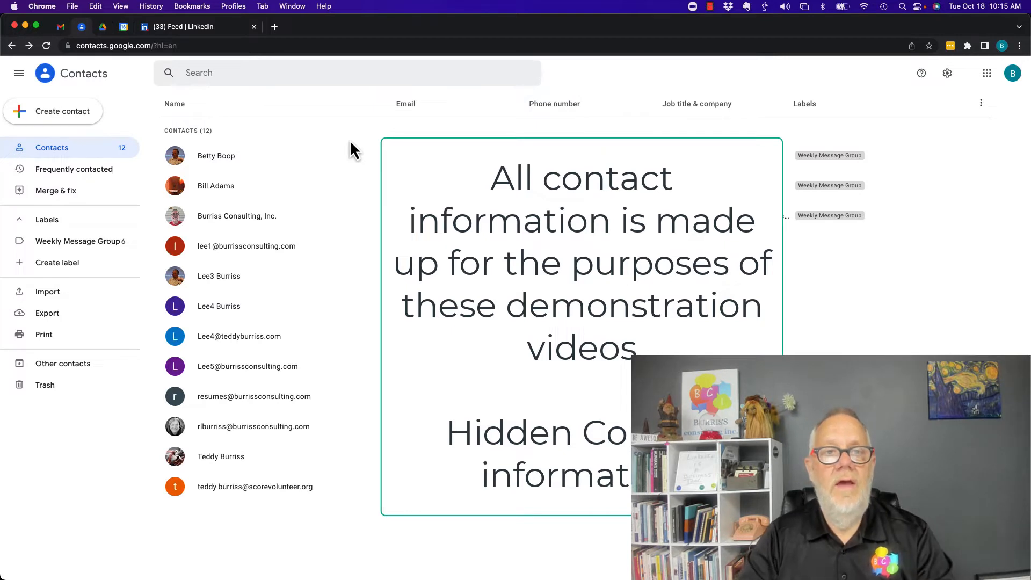
- Search for 'google groups' in a new tab and go to the Google Groups site
{"action": "left_click", "coordinate": [986, 73]}
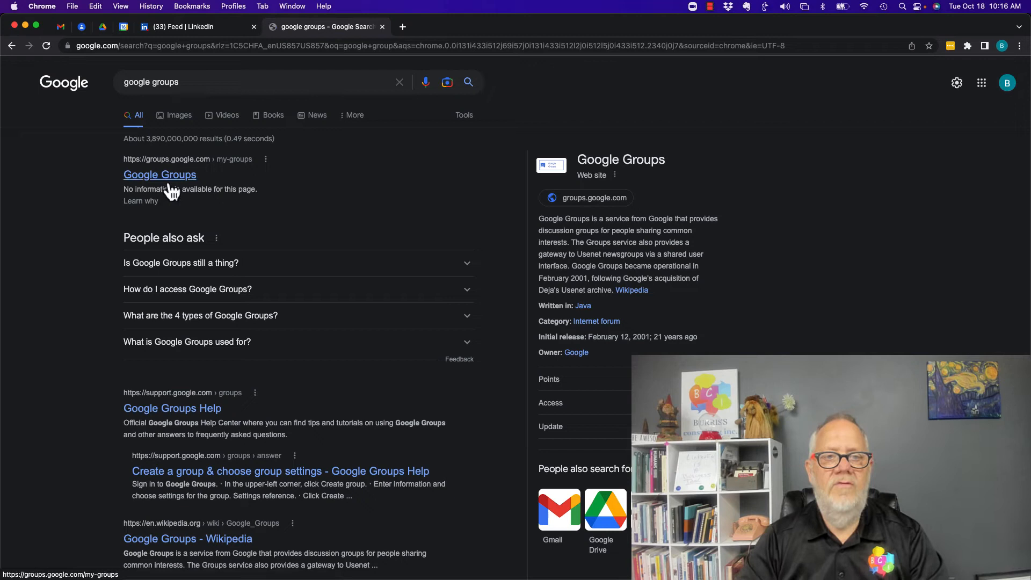
{"action": "left_click", "coordinate": [159, 174]}
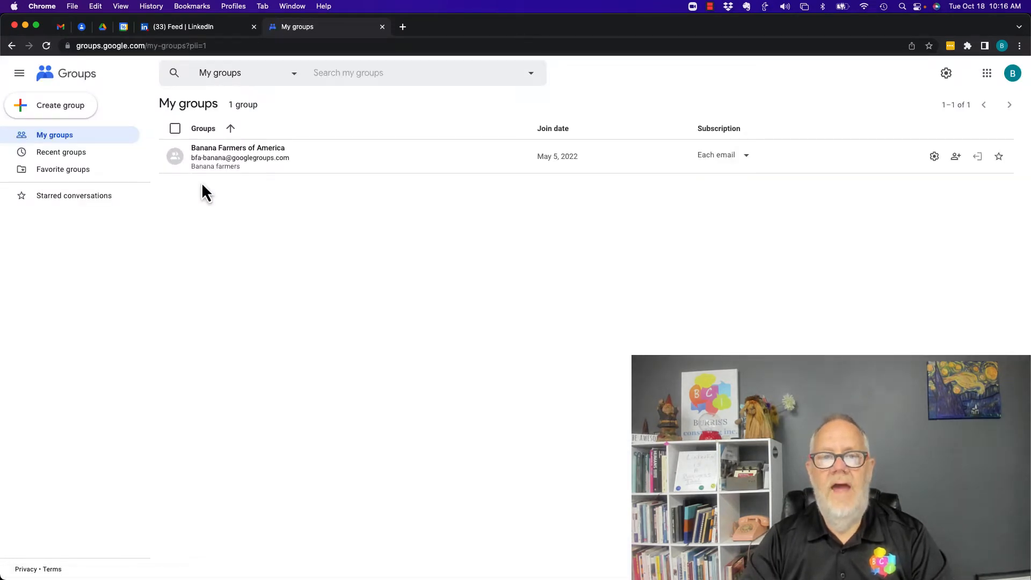
{"action": "mouse_move", "coordinate": [207, 153]}
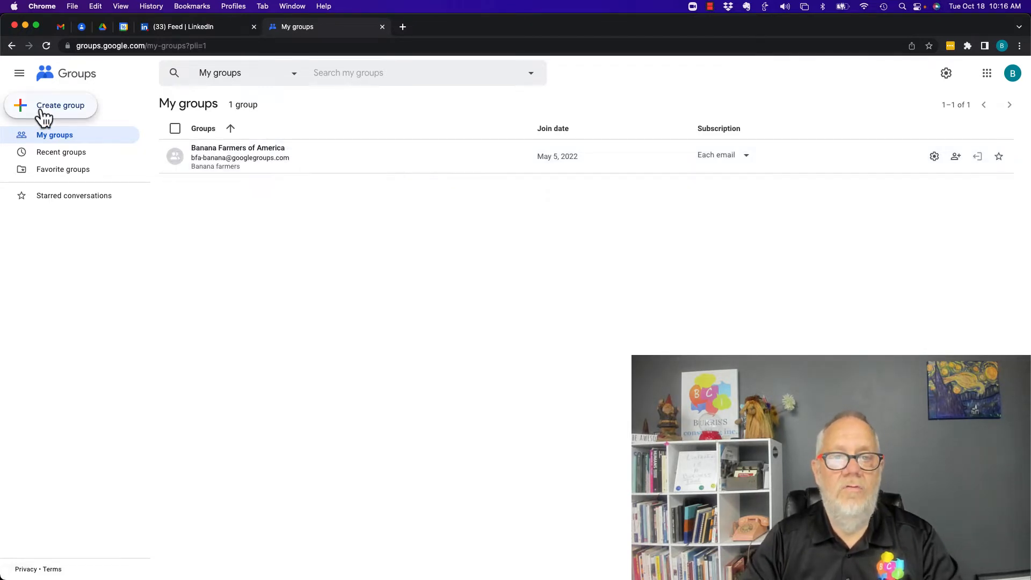
- Start a new group and name it TeddyTesting
{"action": "left_click", "coordinate": [60, 105]}
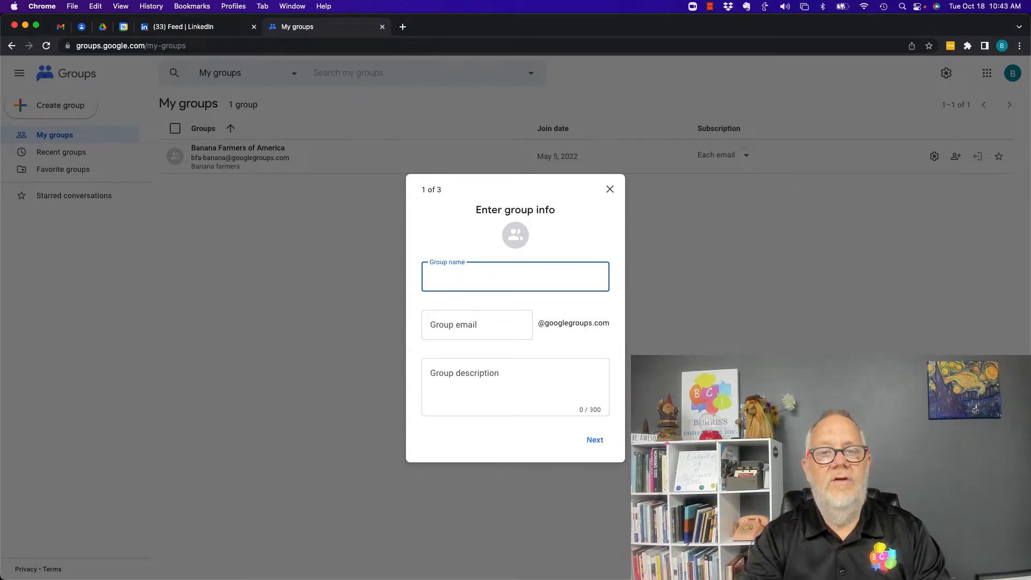
{"action": "type", "text": "T"}
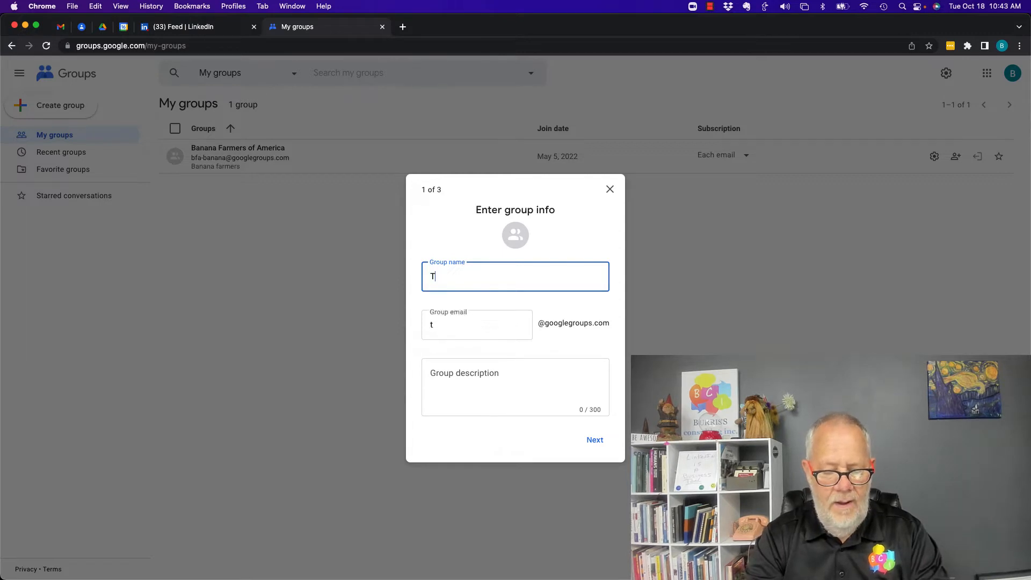
{"action": "type", "text": "eddyTesting"}
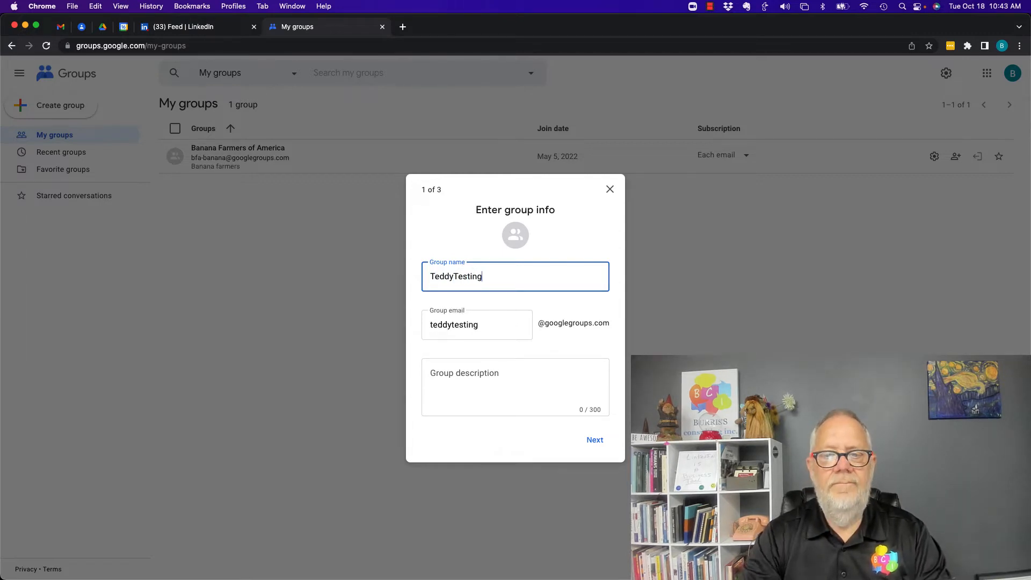
- Check the group email address, enter a testing description, and continue to privacy settings
{"action": "left_click", "coordinate": [478, 325]}
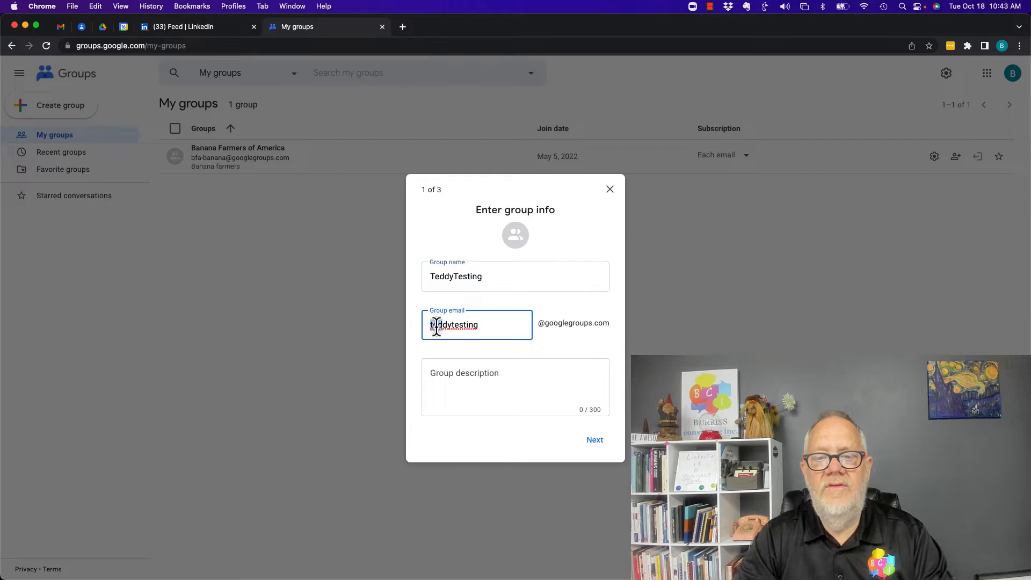
{"action": "double_click", "coordinate": [453, 324]}
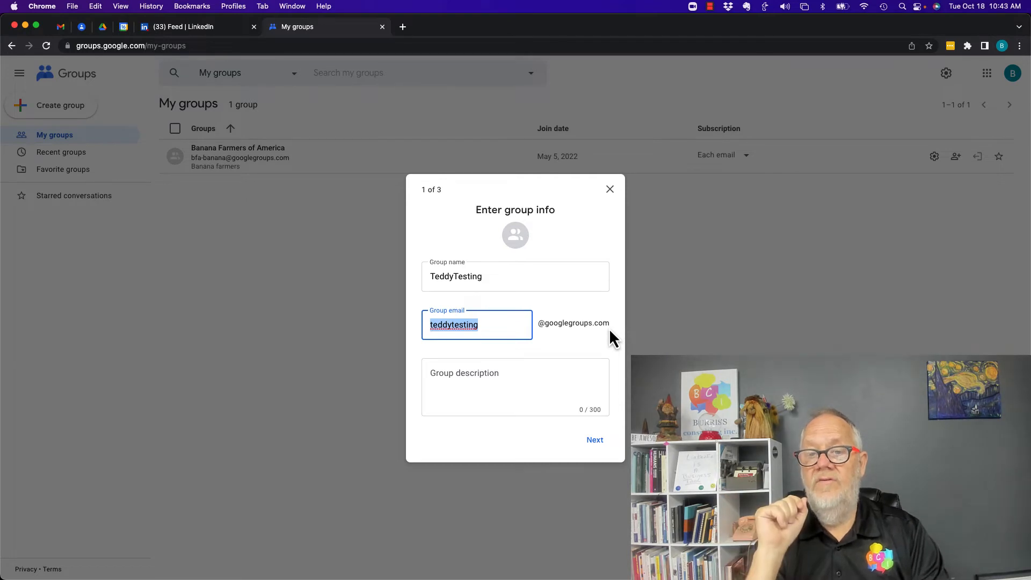
{"action": "mouse_move", "coordinate": [460, 381]}
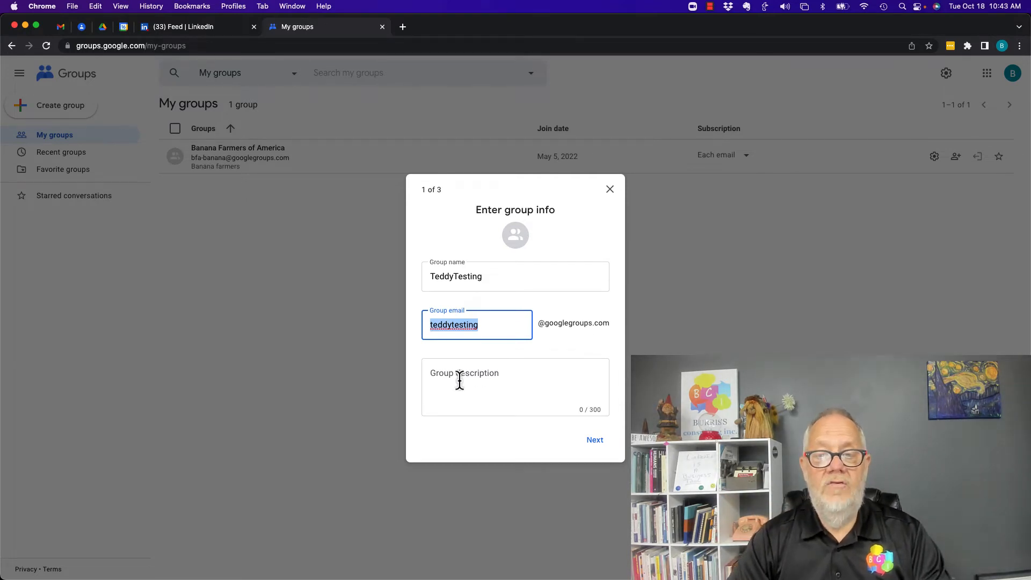
{"action": "type", "text": "Tes"}
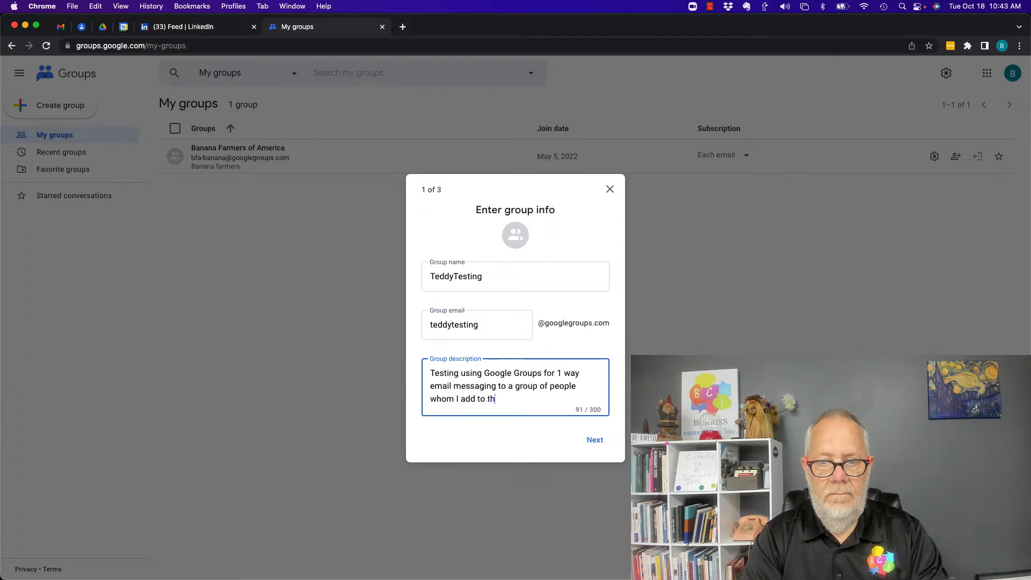
{"action": "left_click", "coordinate": [594, 440]}
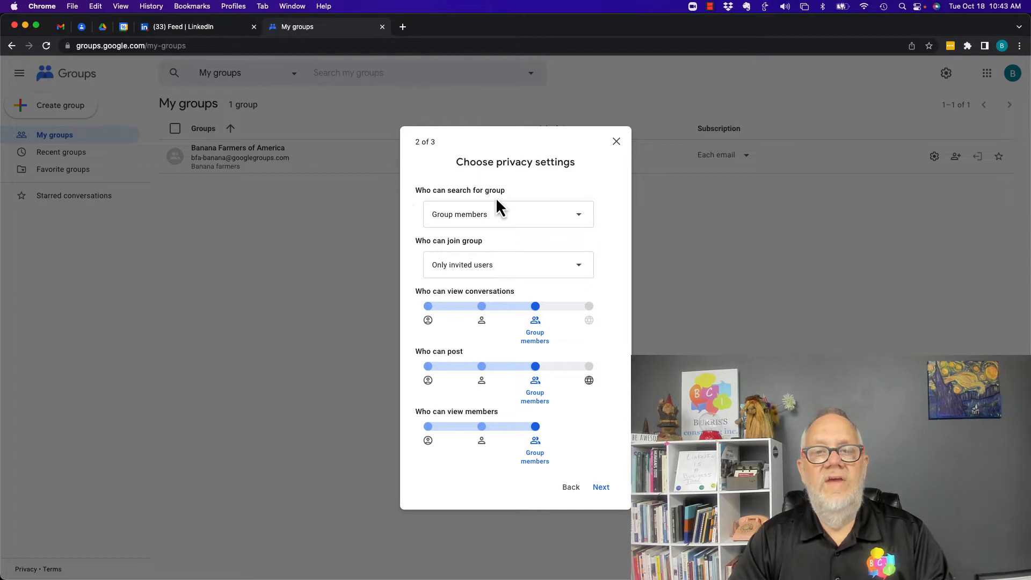
- Keep group search limited to Group members and joining to Only invited users
{"action": "left_click", "coordinate": [506, 214]}
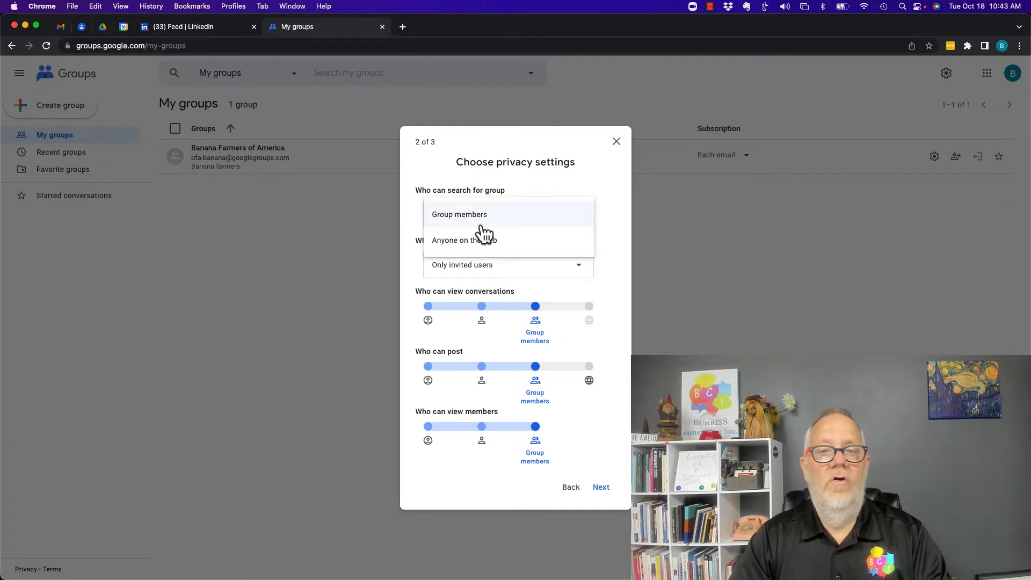
{"action": "left_click", "coordinate": [459, 213]}
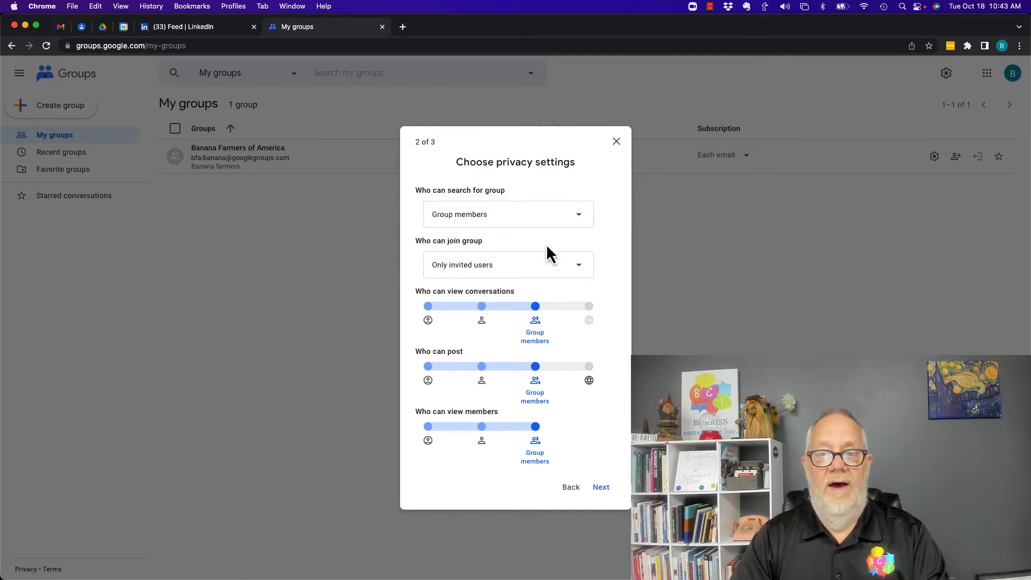
{"action": "left_click", "coordinate": [508, 264]}
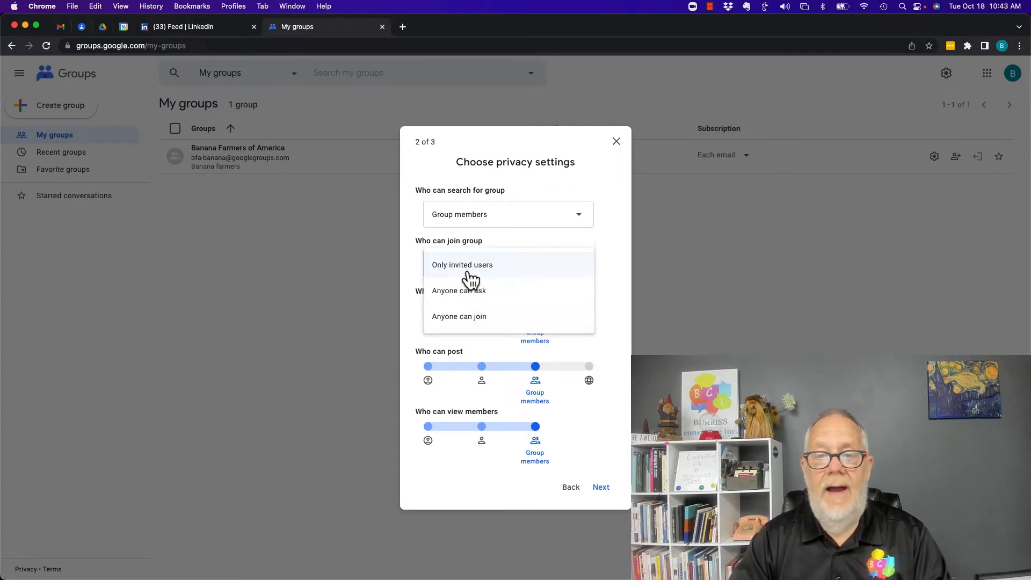
{"action": "left_click", "coordinate": [462, 265]}
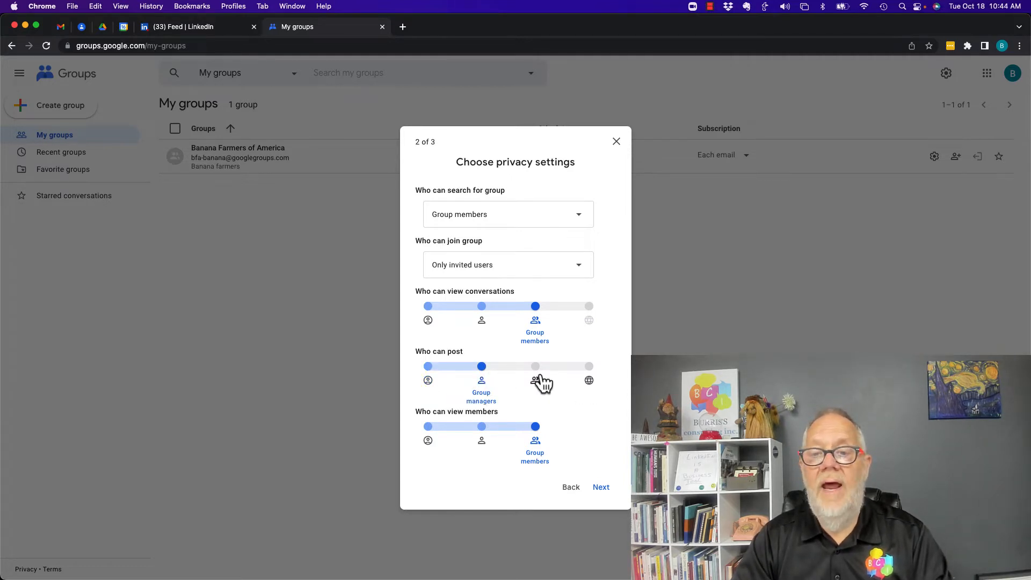
- Restrict Who can post to Group owners and continue to the add-members step
{"action": "left_click_drag", "start_coordinate": [481, 366], "coordinate": [535, 366]}
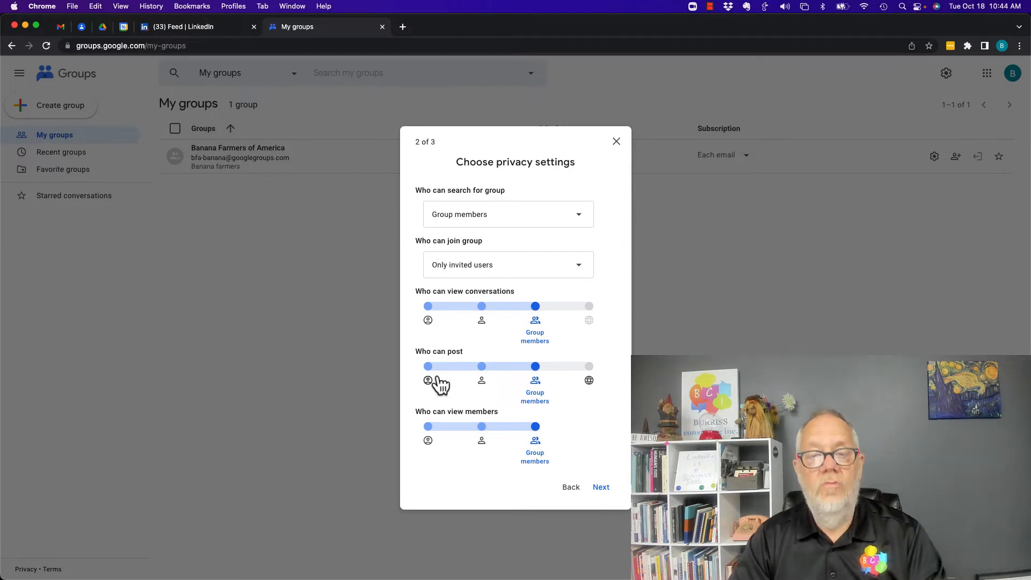
{"action": "left_click", "coordinate": [428, 380]}
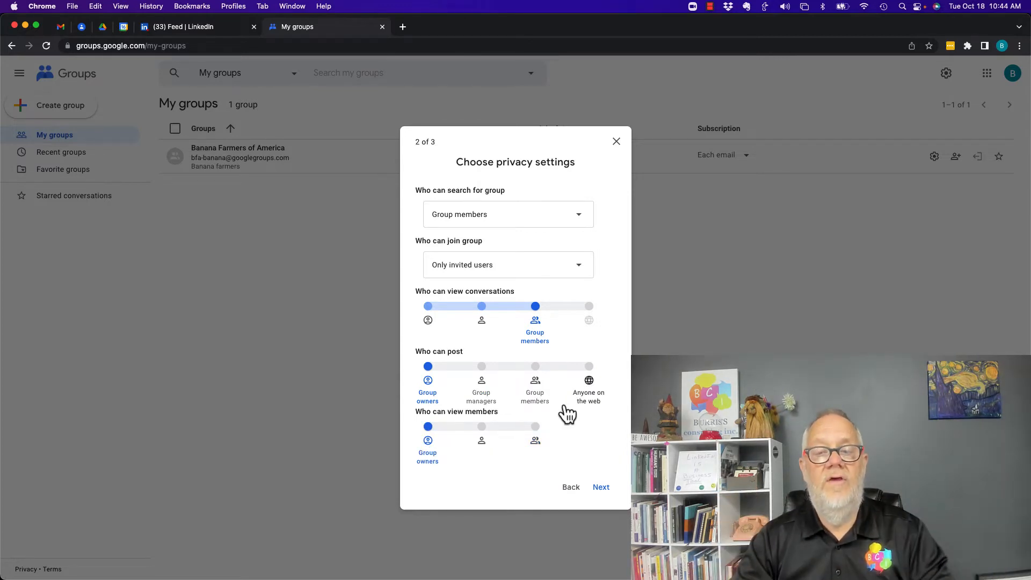
{"action": "left_click", "coordinate": [599, 487]}
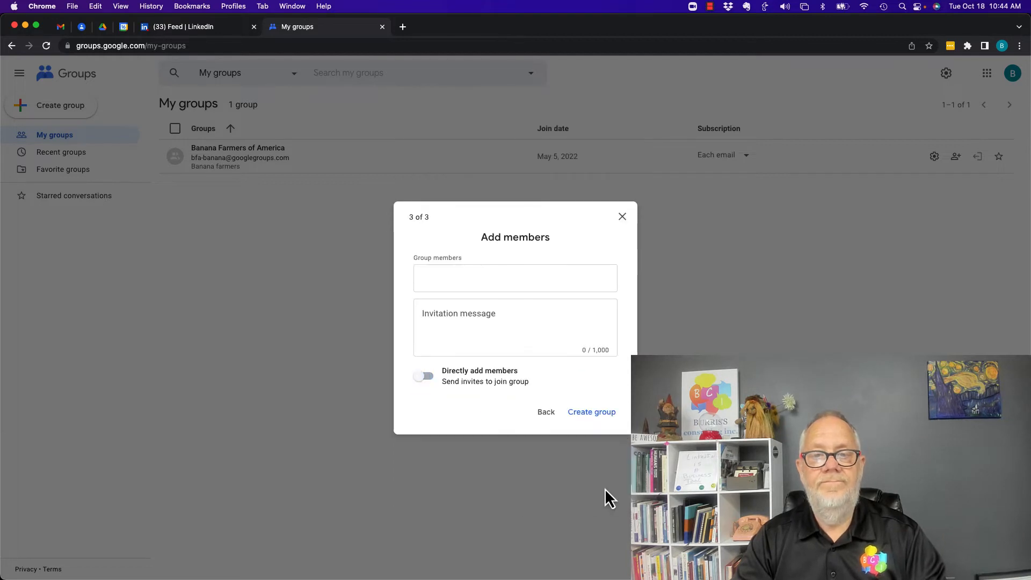
- Enter the group members and a welcome message about weekly messages ending 'our conversations'
{"action": "left_click", "coordinate": [515, 277]}
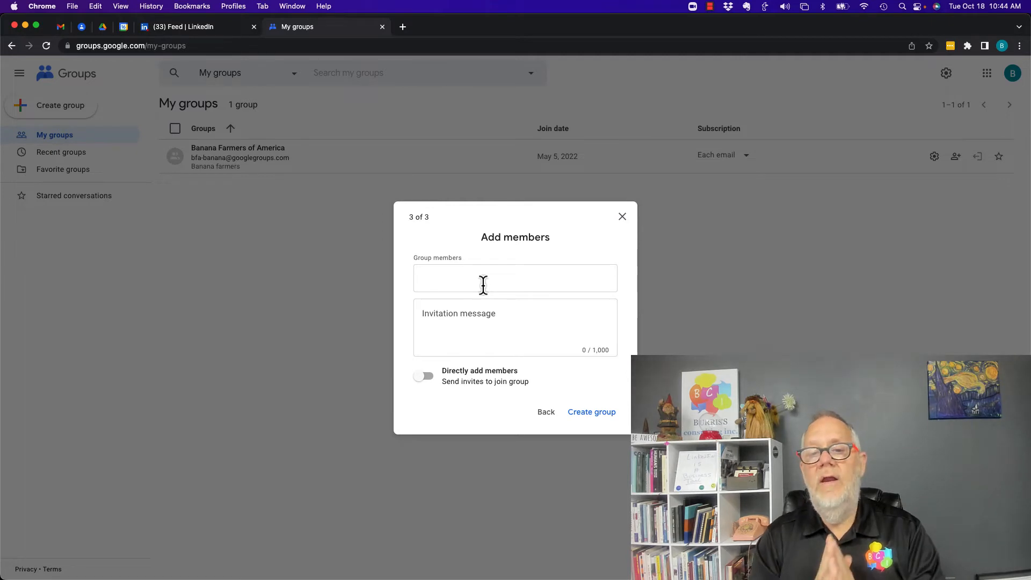
{"action": "mouse_move", "coordinate": [465, 372]}
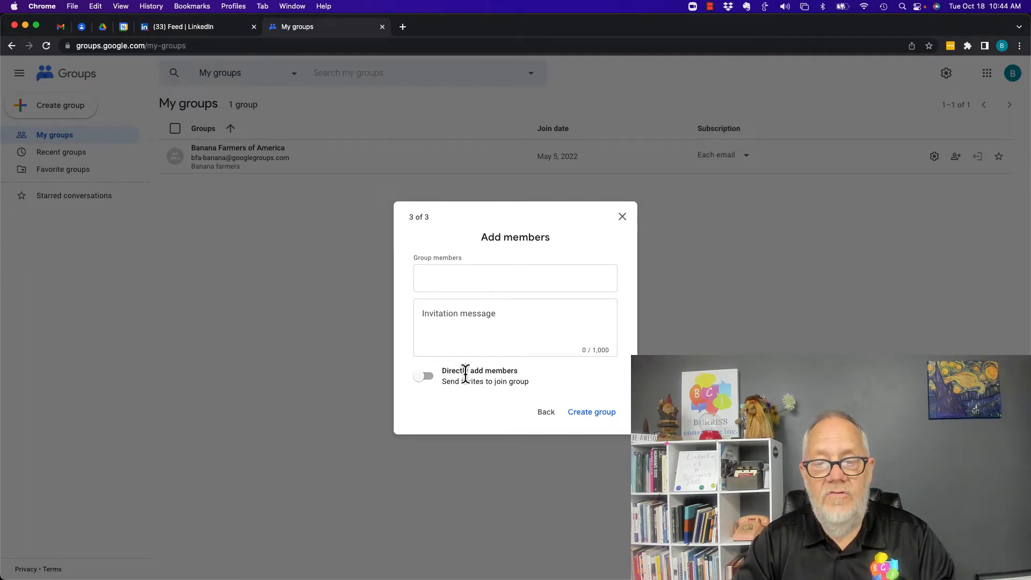
{"action": "left_click", "coordinate": [423, 376]}
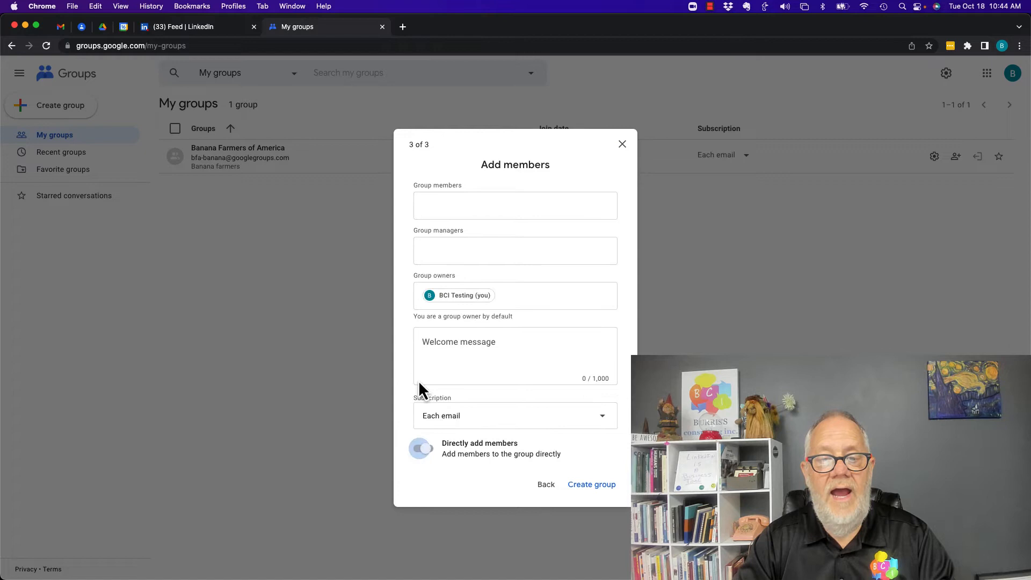
{"action": "left_click", "coordinate": [423, 448]}
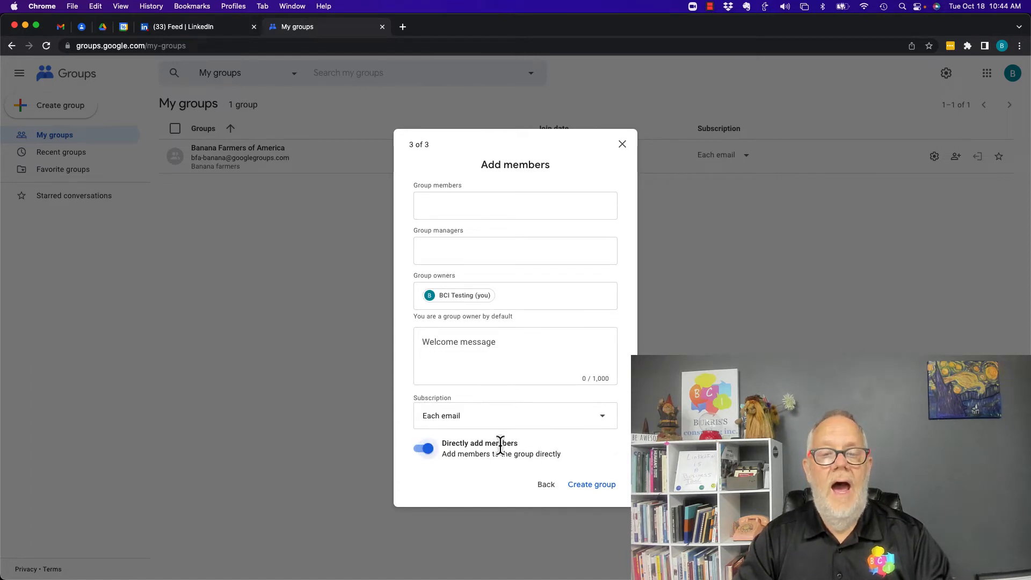
{"action": "left_click", "coordinate": [424, 448]}
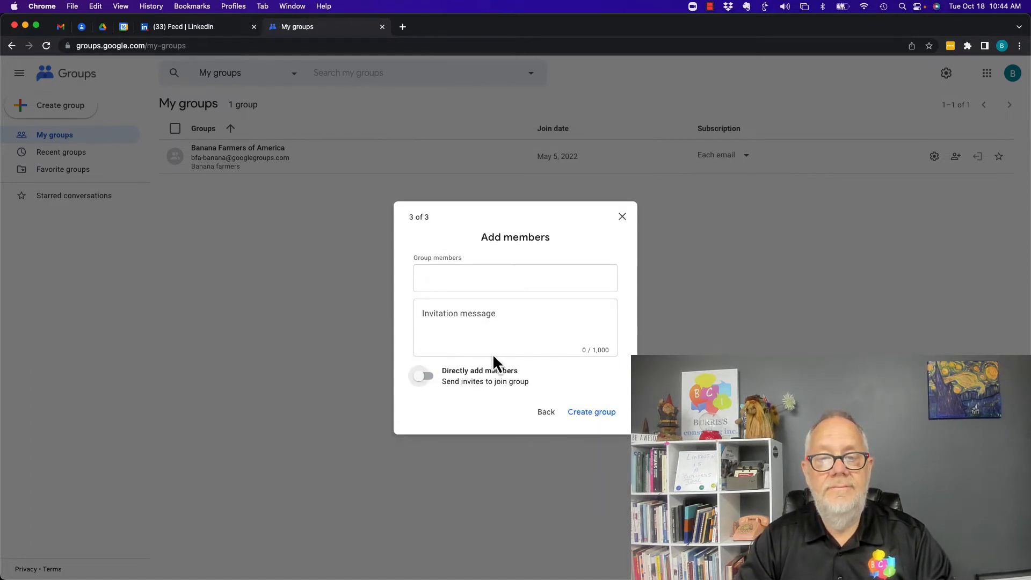
{"action": "left_click", "coordinate": [514, 326]}
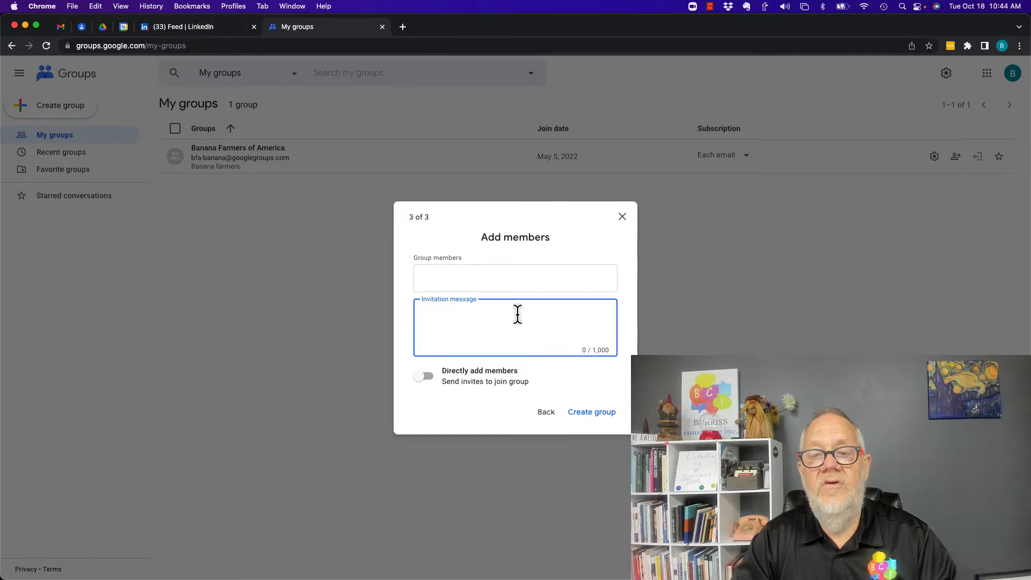
{"action": "left_click", "coordinate": [424, 376]}
{"action": "type", "text": "Welcome to the Google Group. I will send a message once a week per"}
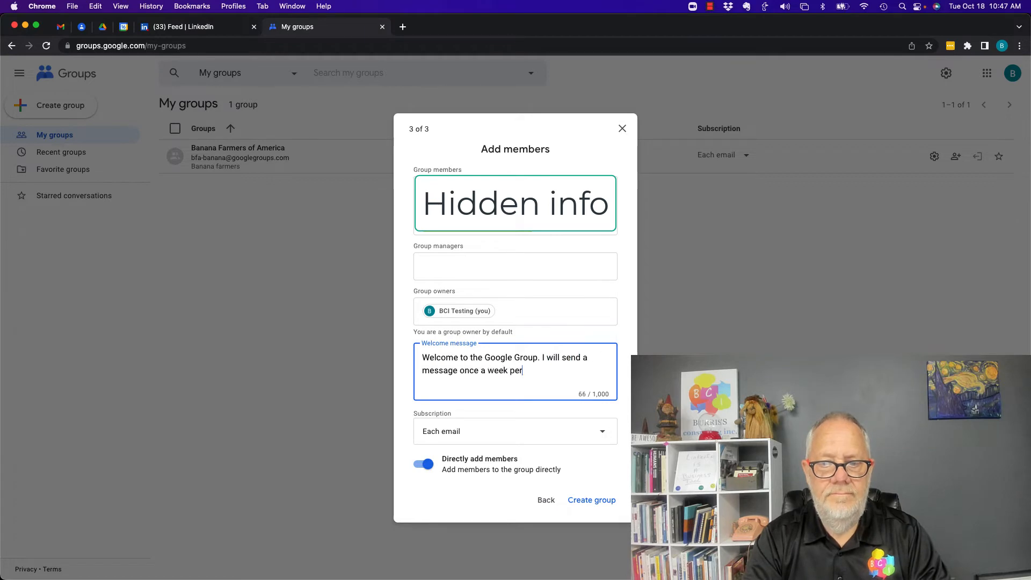
{"action": "type", "text": "our conversations"}
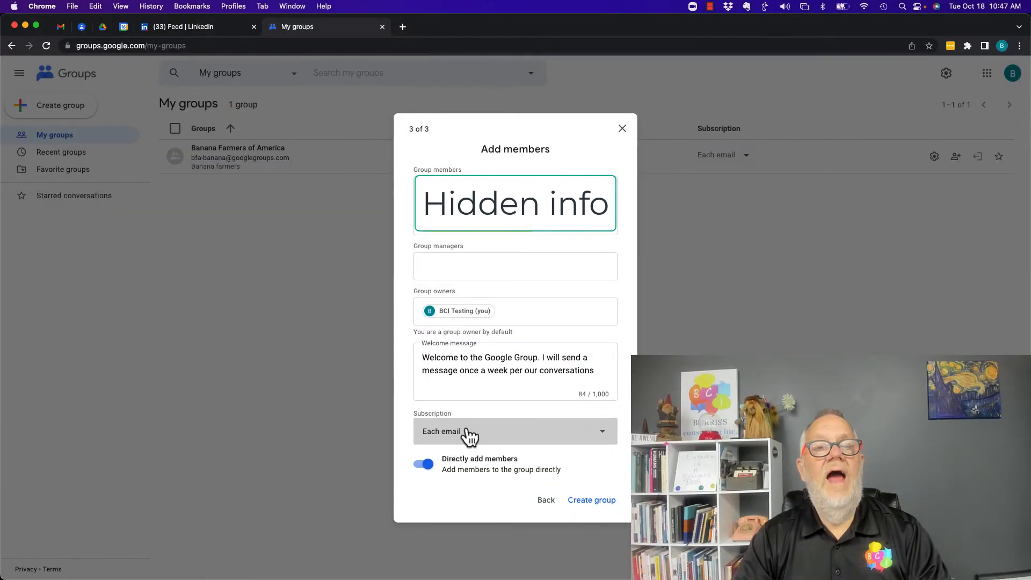
{"action": "mouse_move", "coordinate": [470, 438]}
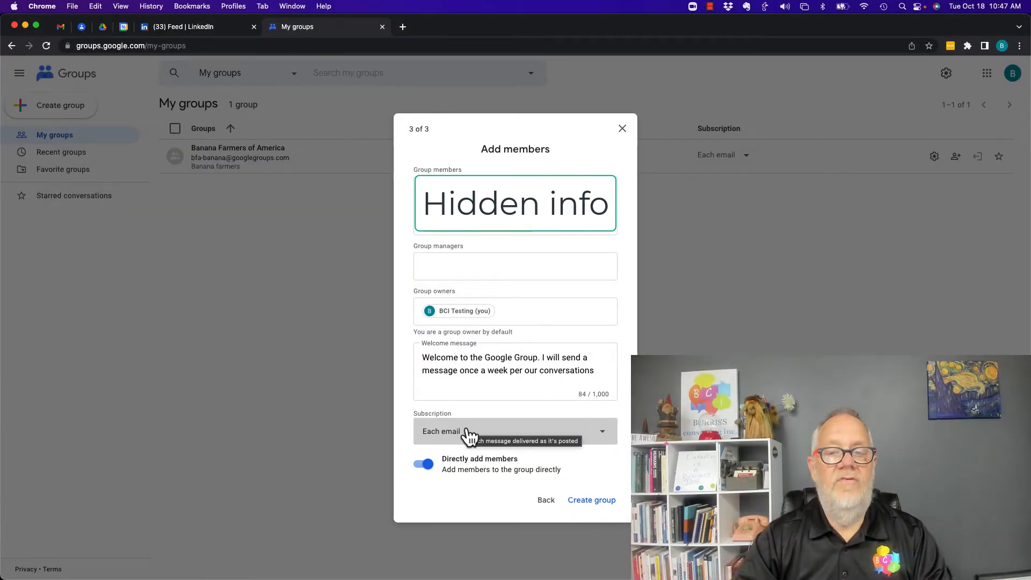
- Keep member subscription set to Each email delivery
{"action": "left_click", "coordinate": [514, 431]}
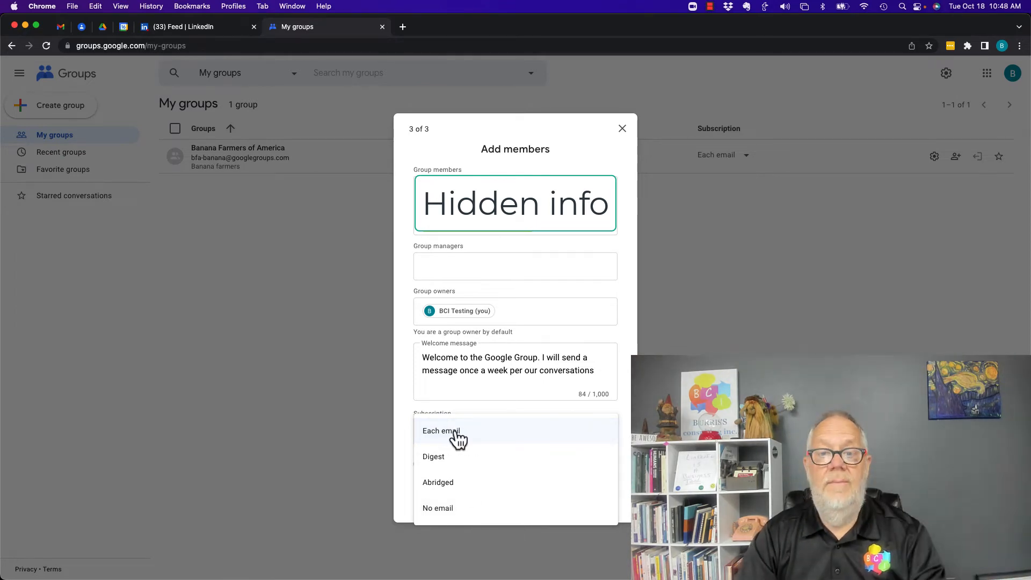
{"action": "left_click", "coordinate": [441, 431]}
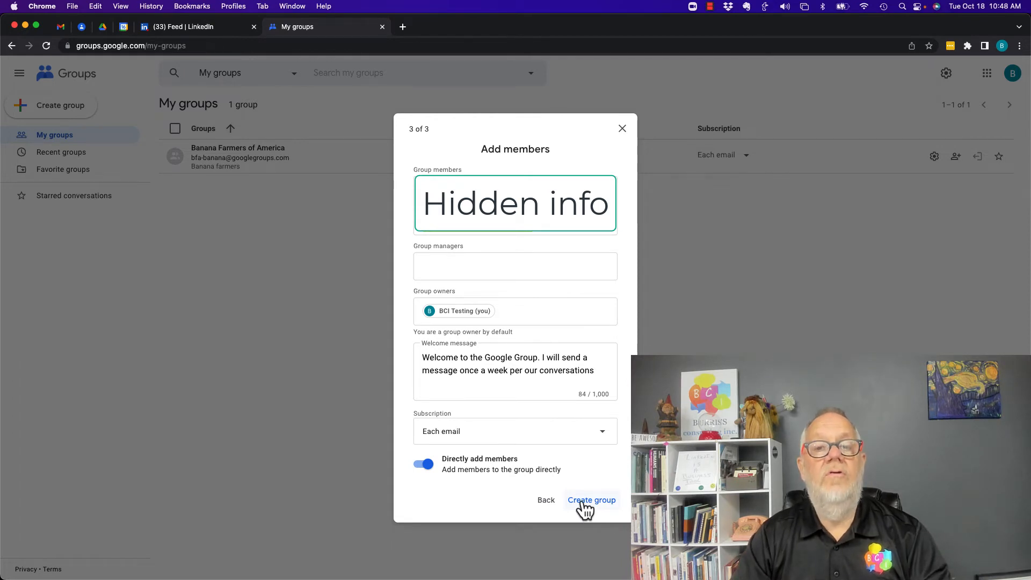
- Confirm 'I'm not a robot' and finish creating the TeddyTesting group
{"action": "left_click", "coordinate": [591, 499]}
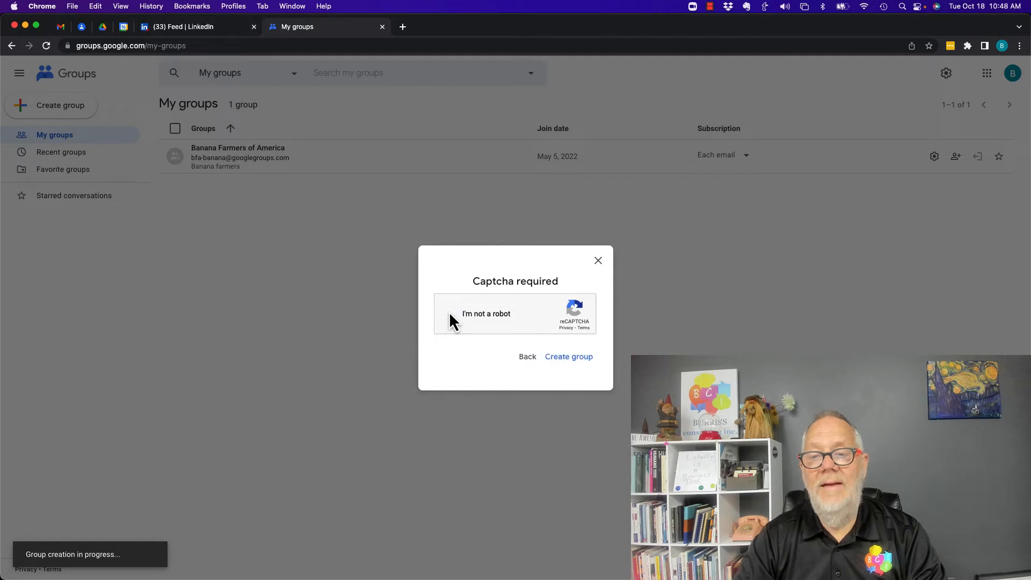
{"action": "left_click", "coordinate": [452, 313]}
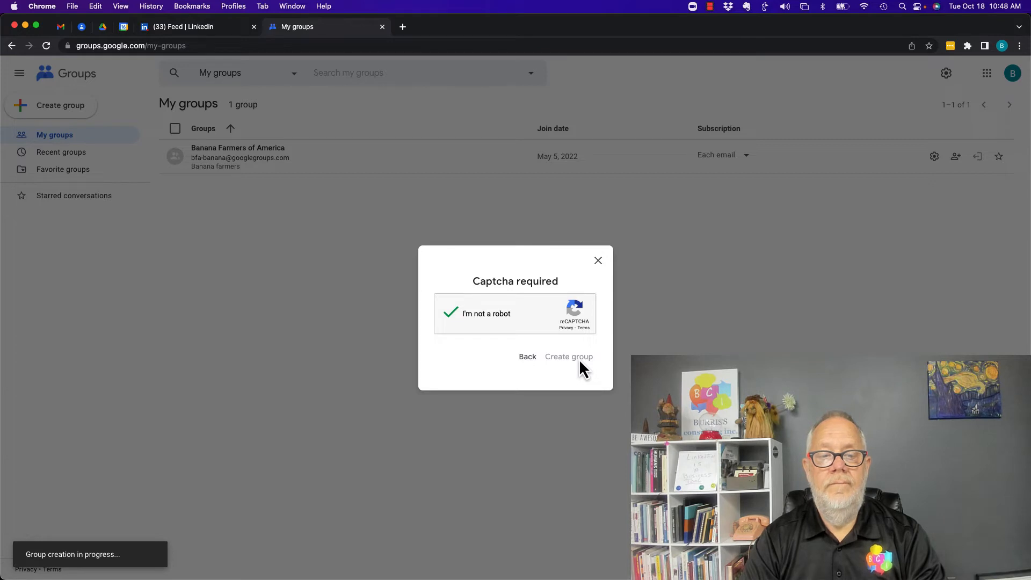
{"action": "left_click", "coordinate": [570, 356]}
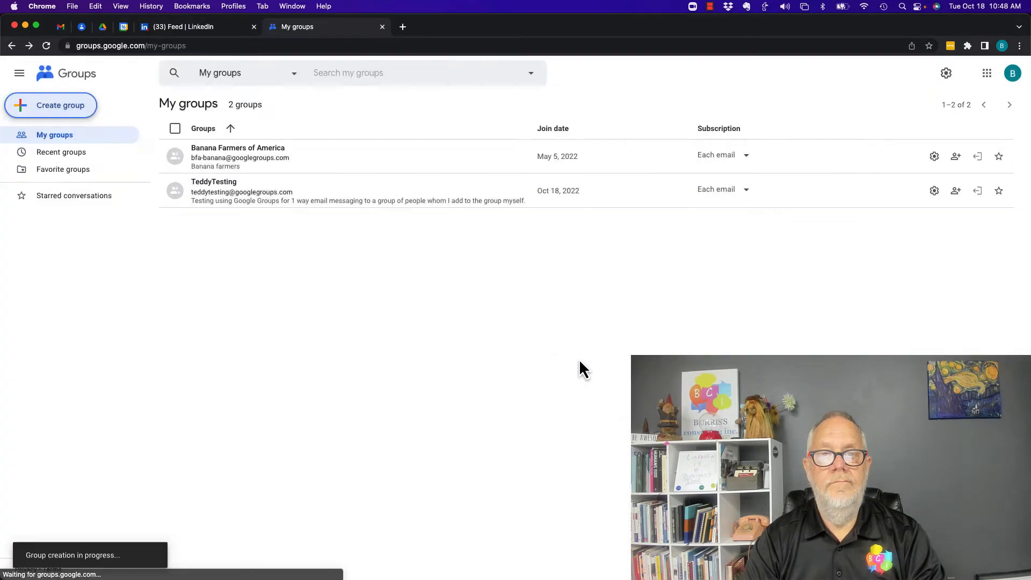
- Go to the new TeddyTesting group, note its email address, and enter Group settings
{"action": "left_click", "coordinate": [214, 182]}
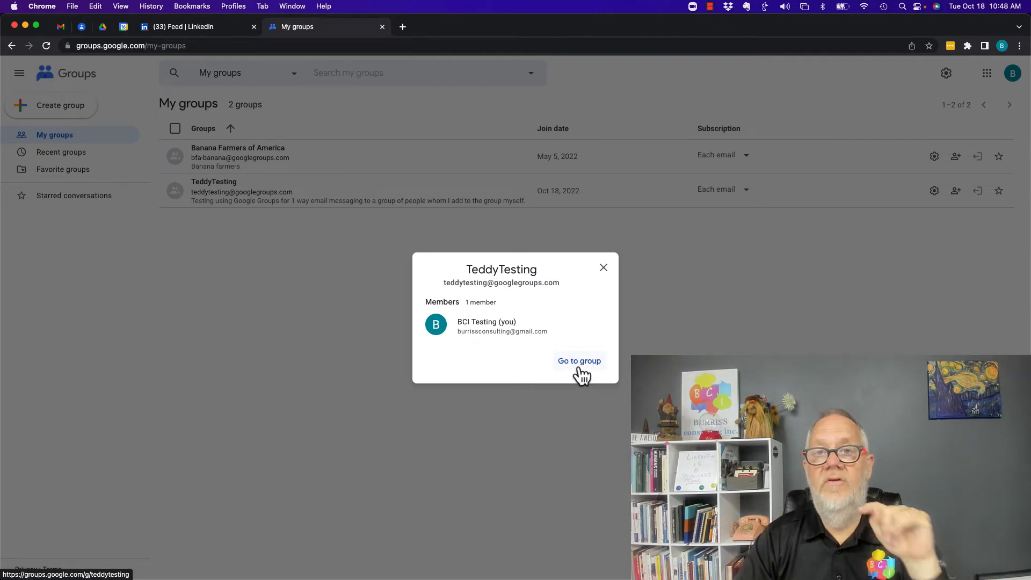
{"action": "left_click", "coordinate": [579, 361]}
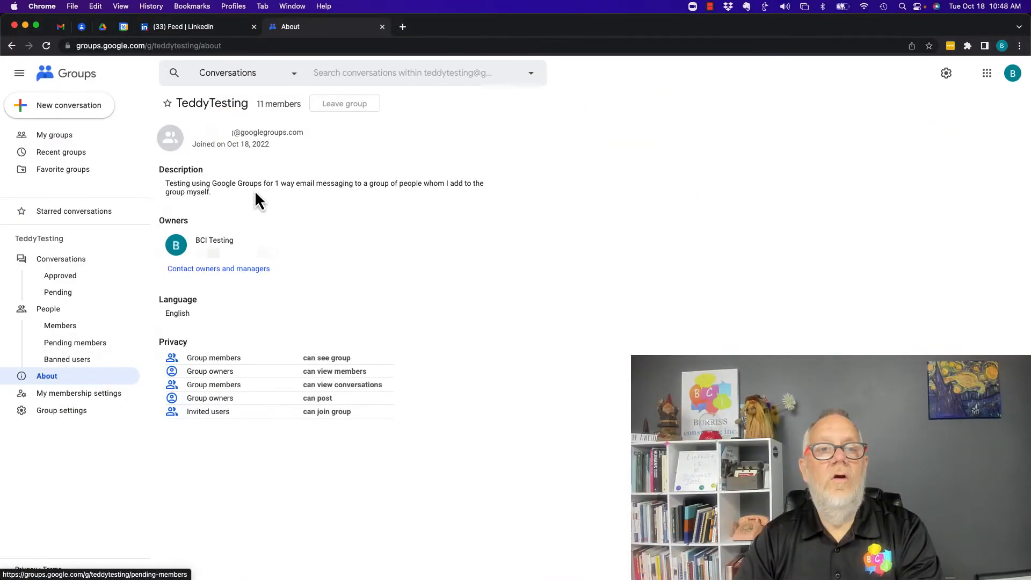
{"action": "left_click_drag", "start_coordinate": [191, 131], "coordinate": [303, 131]}
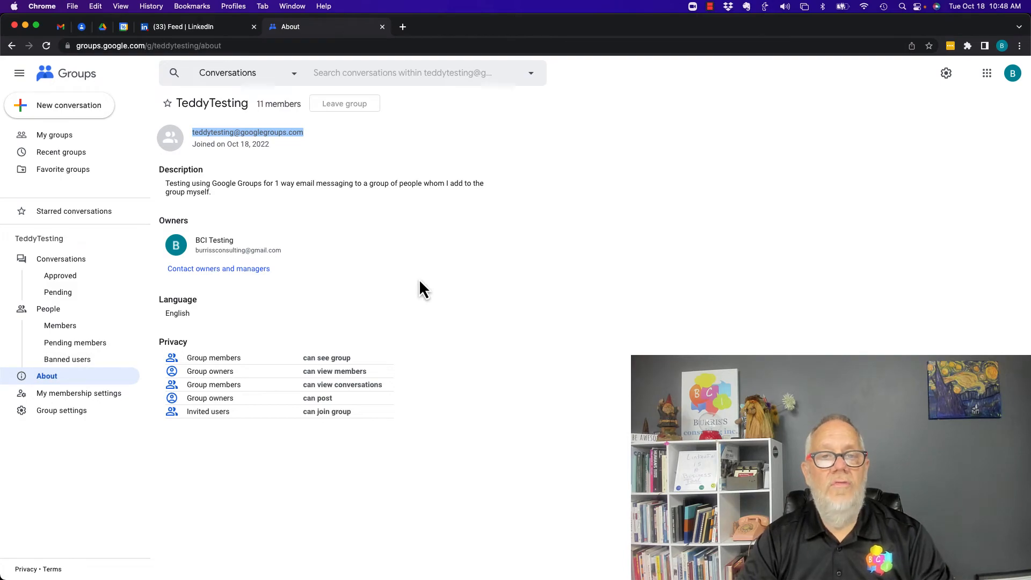
{"action": "left_click", "coordinate": [67, 479]}
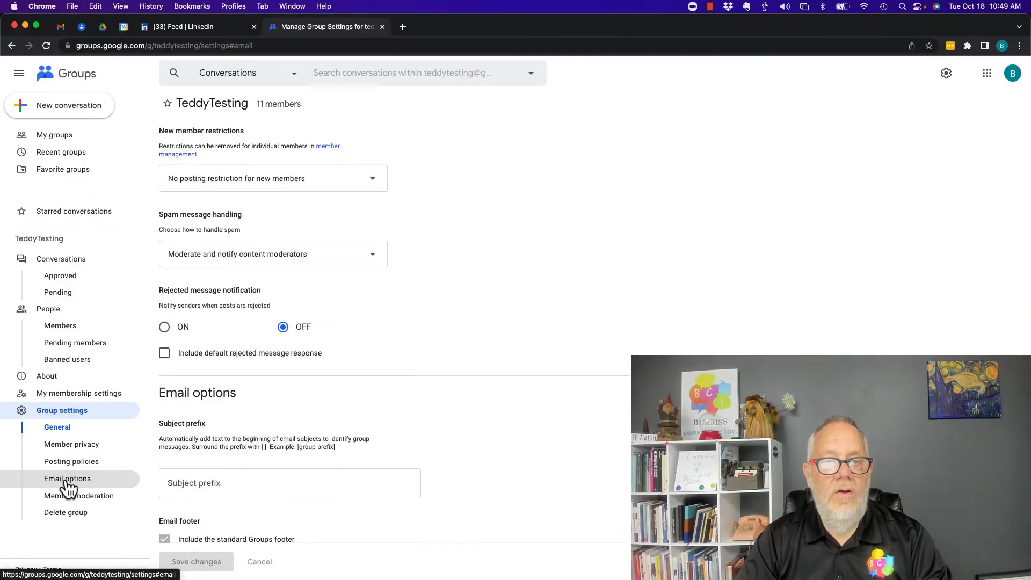
- Set Post replies to Group owners only, save the settings, and switch to Gmail
{"action": "scroll", "scroll_direction": "down", "scroll_amount": 3}
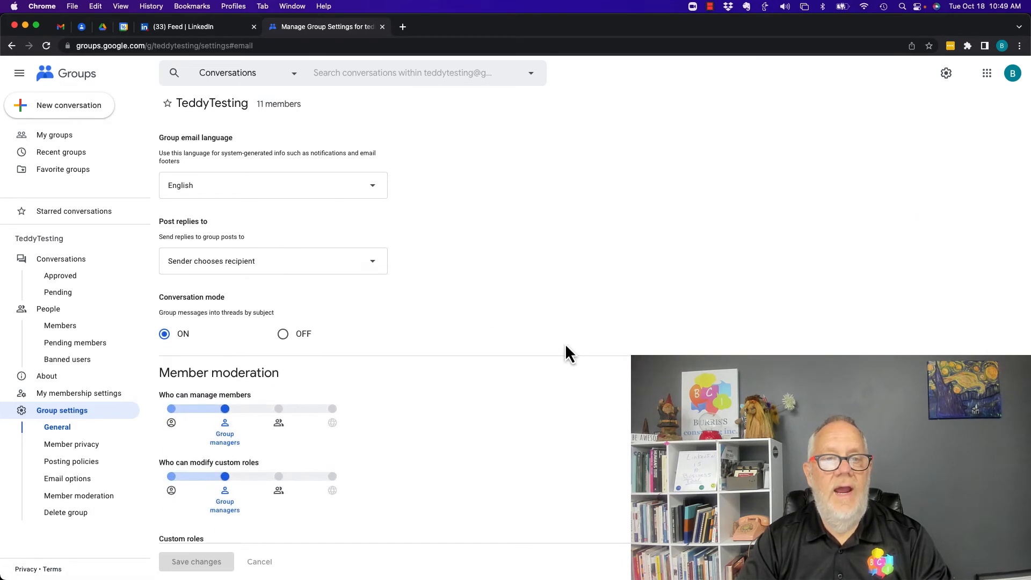
{"action": "mouse_move", "coordinate": [242, 270]}
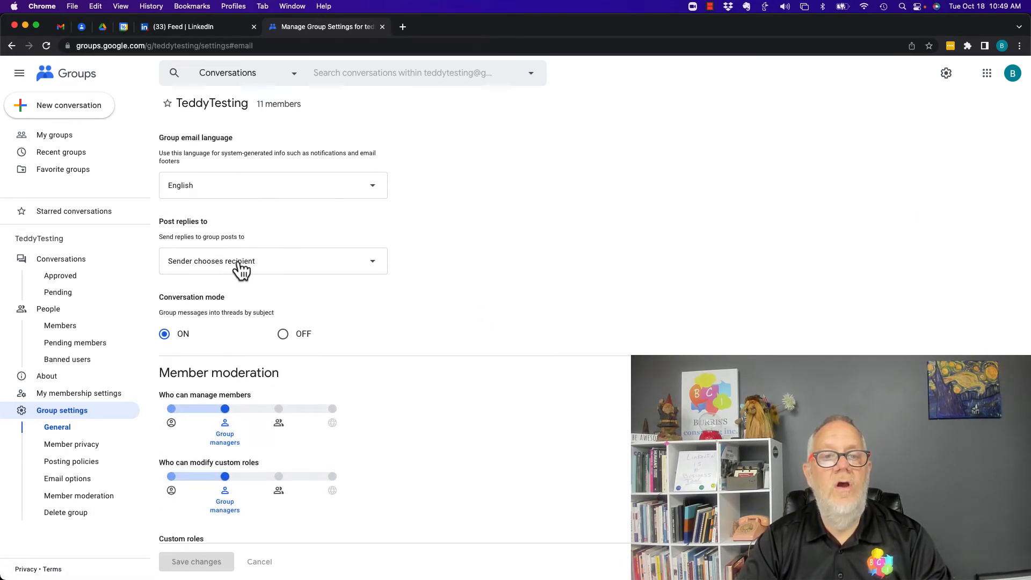
{"action": "left_click", "coordinate": [272, 260]}
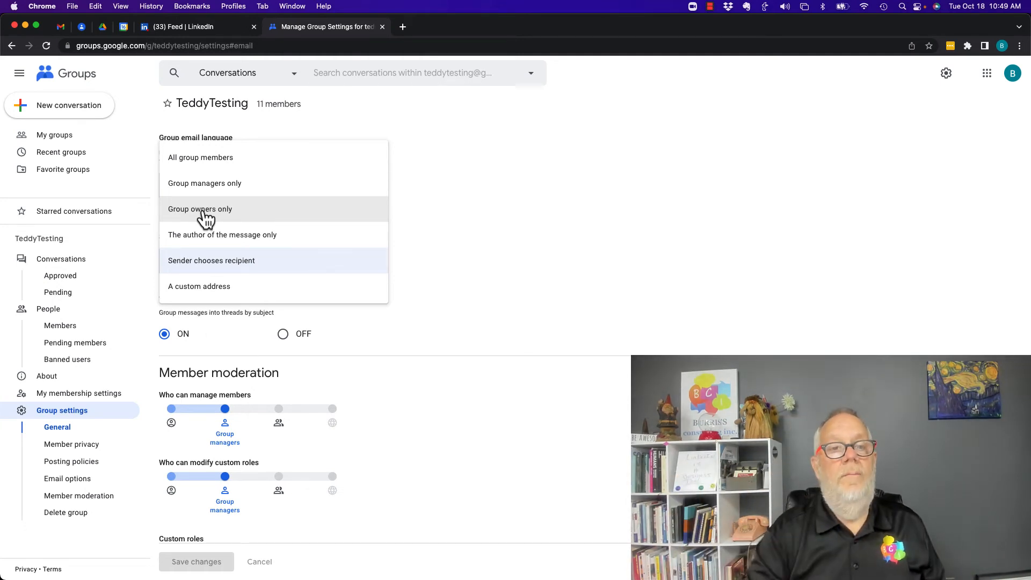
{"action": "left_click", "coordinate": [200, 208]}
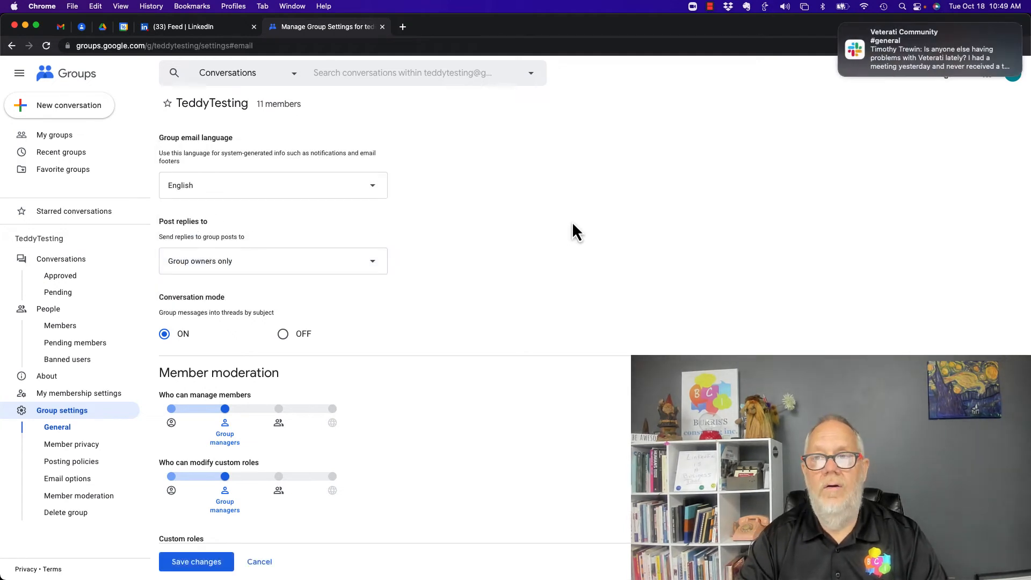
{"action": "scroll", "scroll_direction": "down", "scroll_amount": 3}
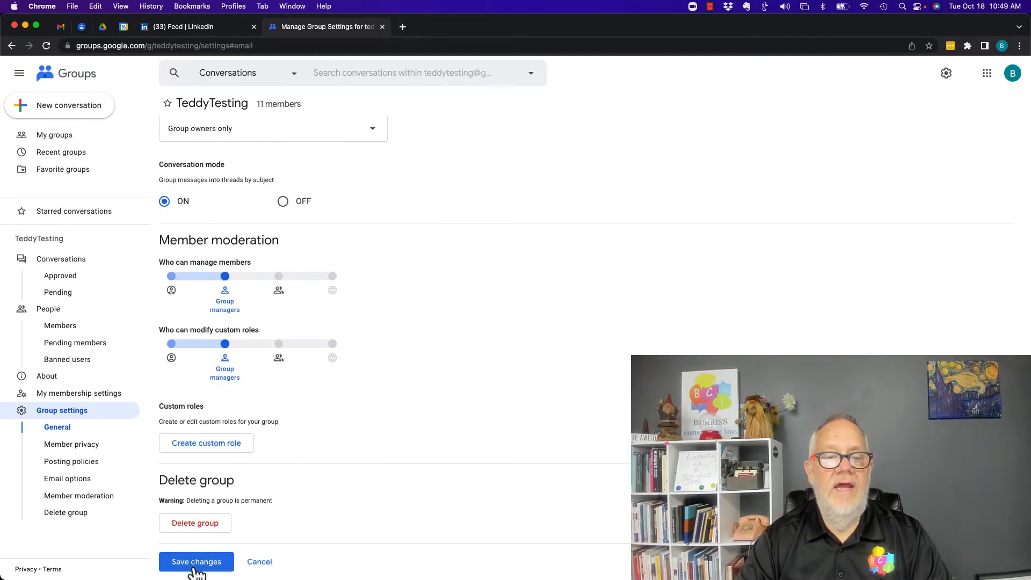
{"action": "left_click", "coordinate": [196, 562]}
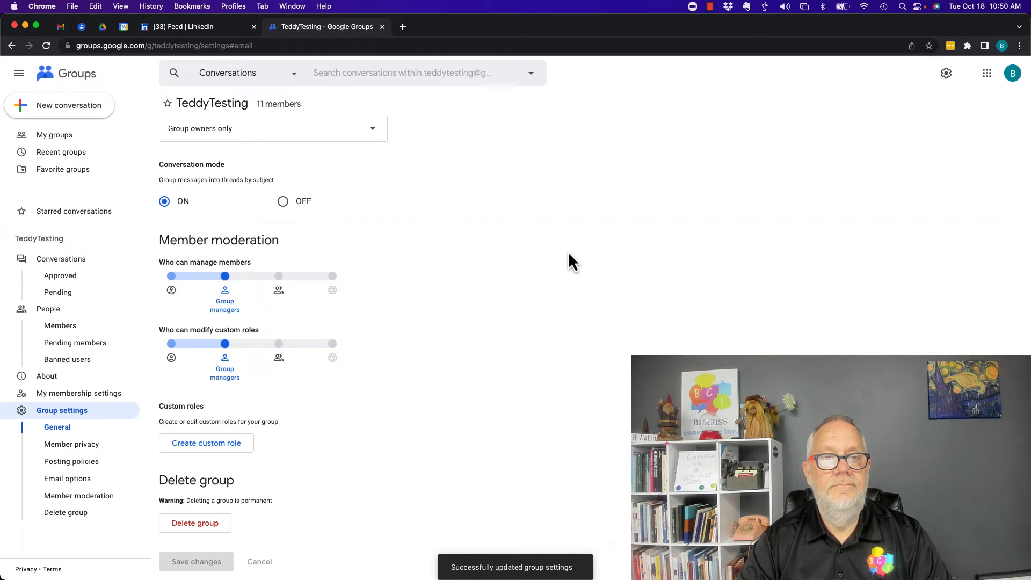
{"action": "left_click", "coordinate": [55, 135]}
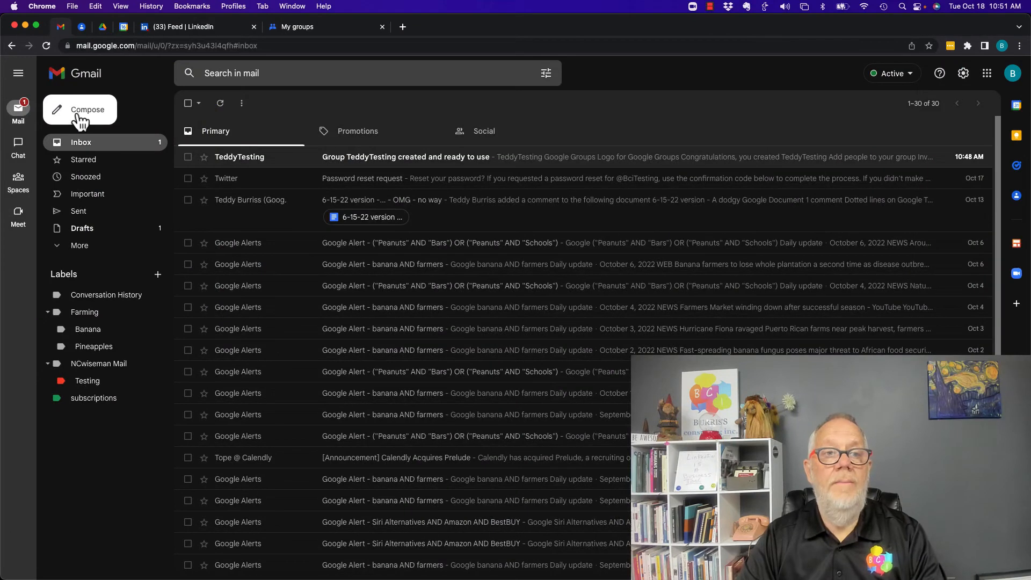
- Compose a new email addressed to the teddytesting group address
{"action": "left_click", "coordinate": [80, 110]}
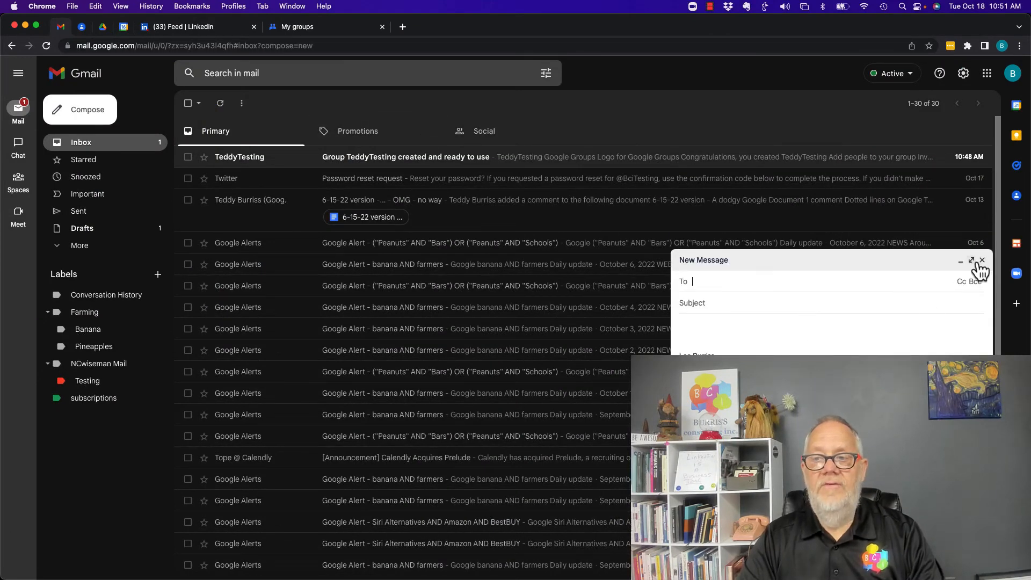
{"action": "type", "text": "teddy"}
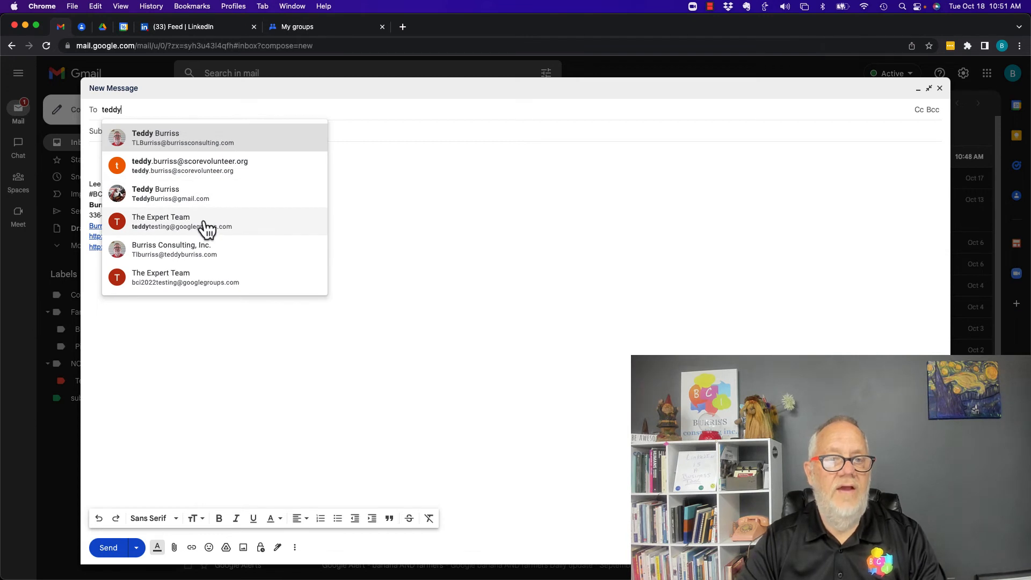
{"action": "left_click", "coordinate": [181, 222]}
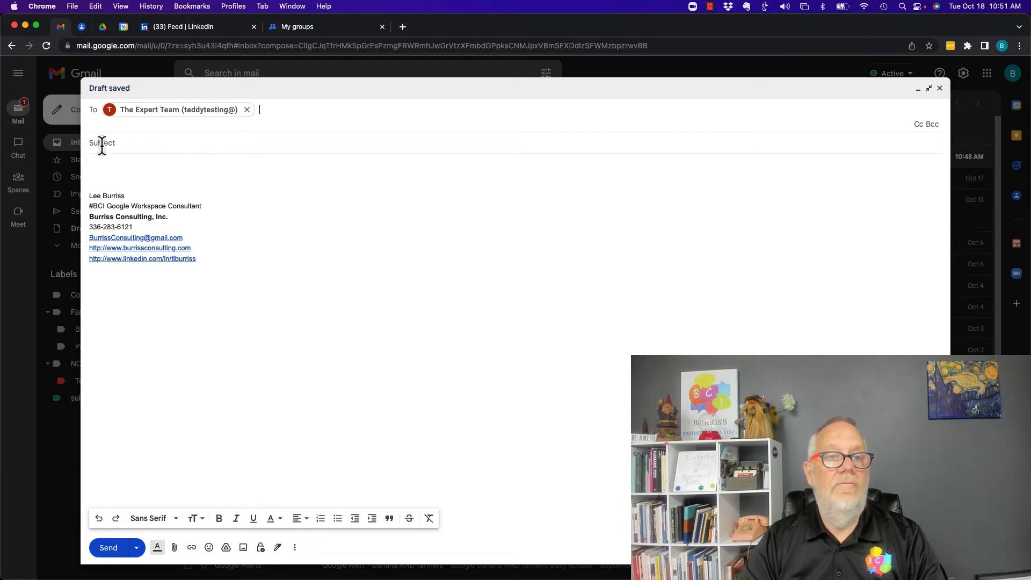
- Send it with subject 'testing to see if this is working' and body 'Hi Guys - Have a great day'
{"action": "type", "text": "testing to see if this is working"}
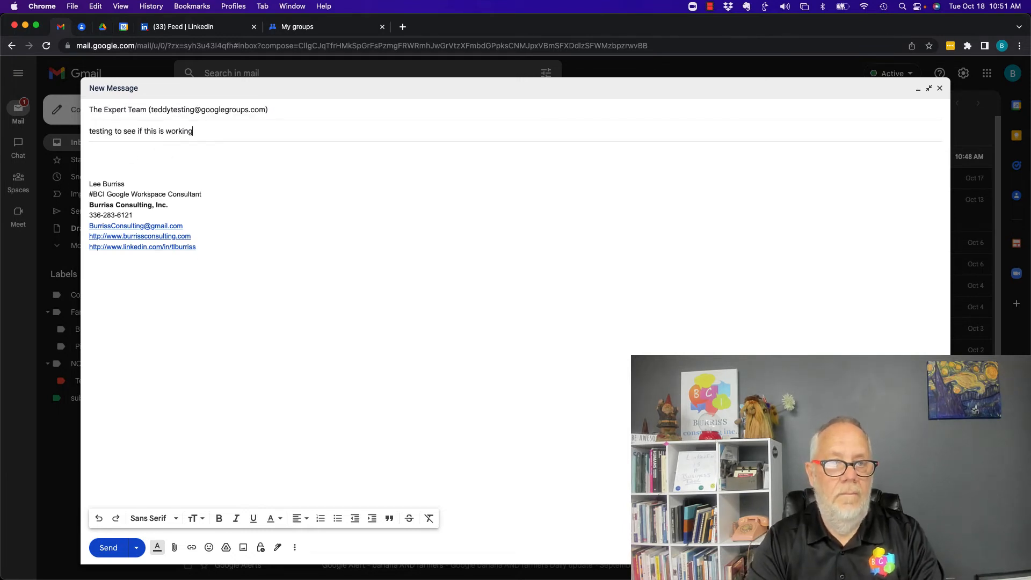
{"action": "type", "text": "Hi Guys - Have a great day"}
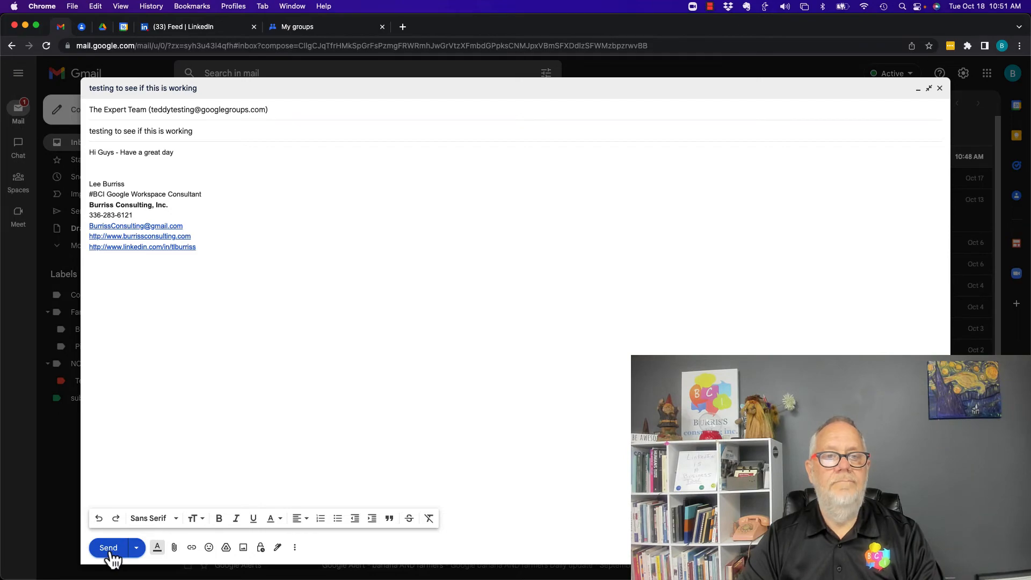
{"action": "left_click", "coordinate": [107, 548]}
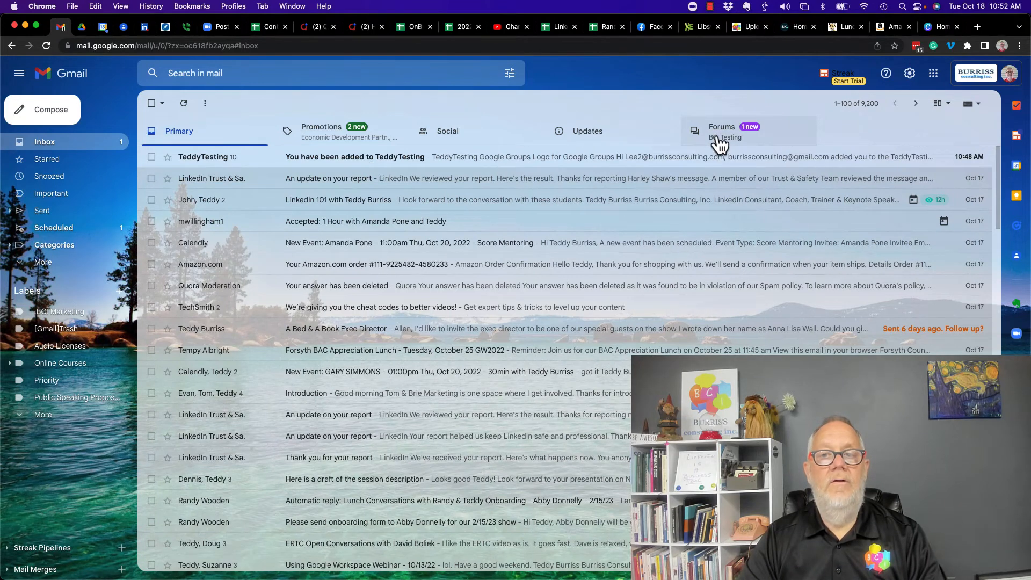
- In the Forums tab, open the received 'testing to see if this is working' group email
{"action": "left_click", "coordinate": [722, 131]}
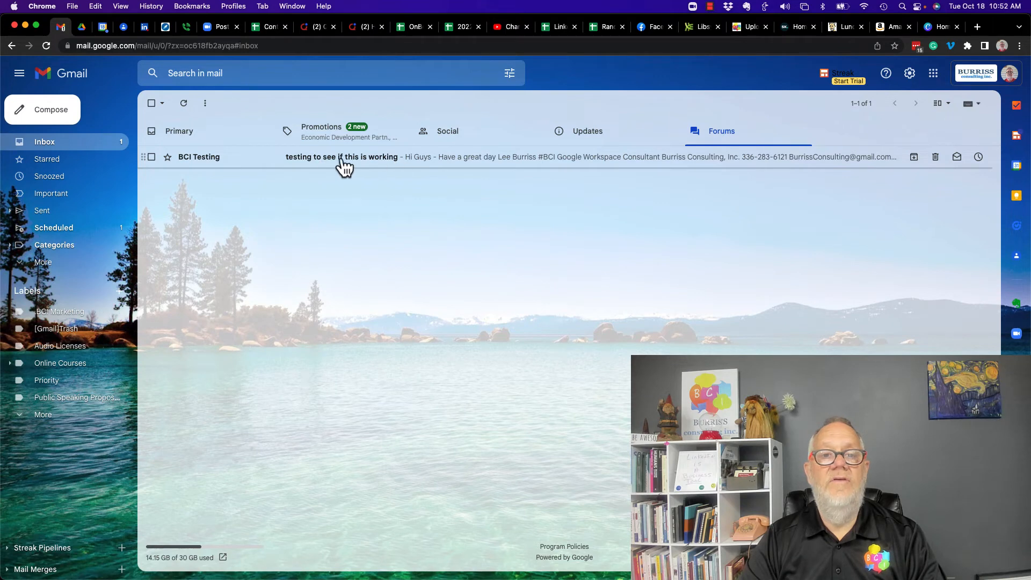
{"action": "left_click", "coordinate": [342, 157]}
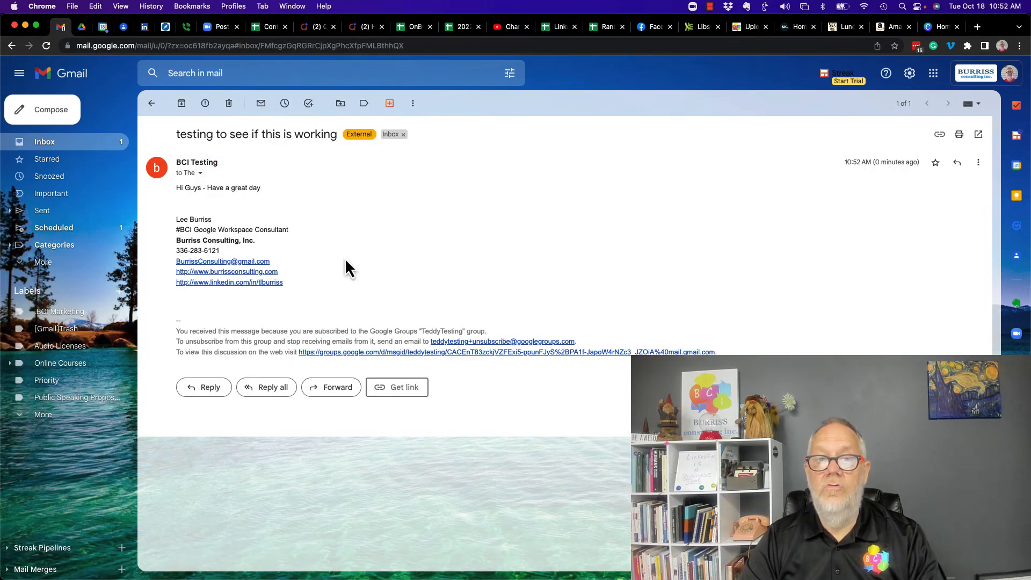